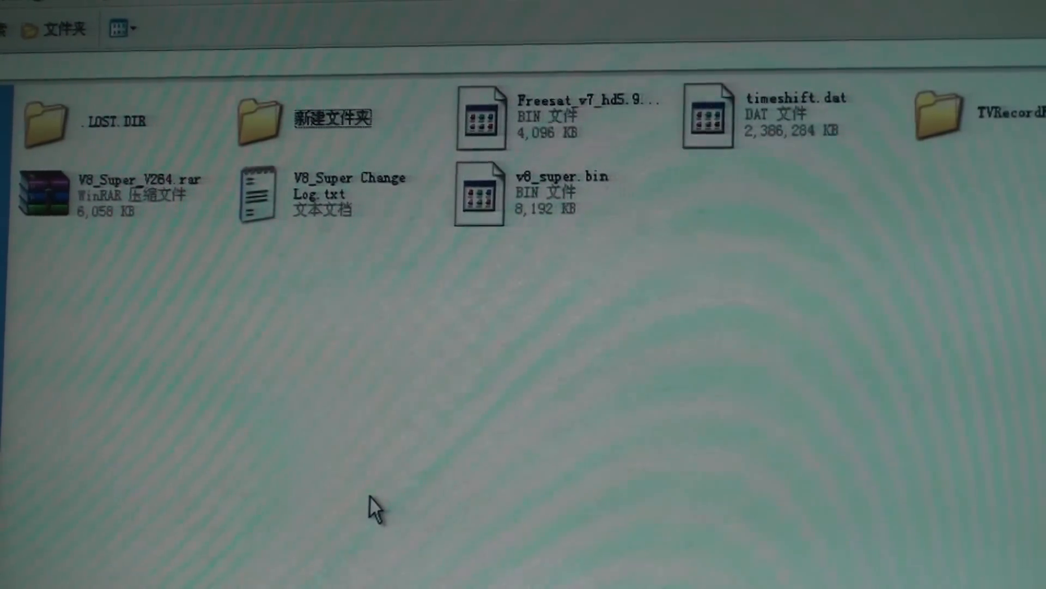
mouse_move(100, 227)
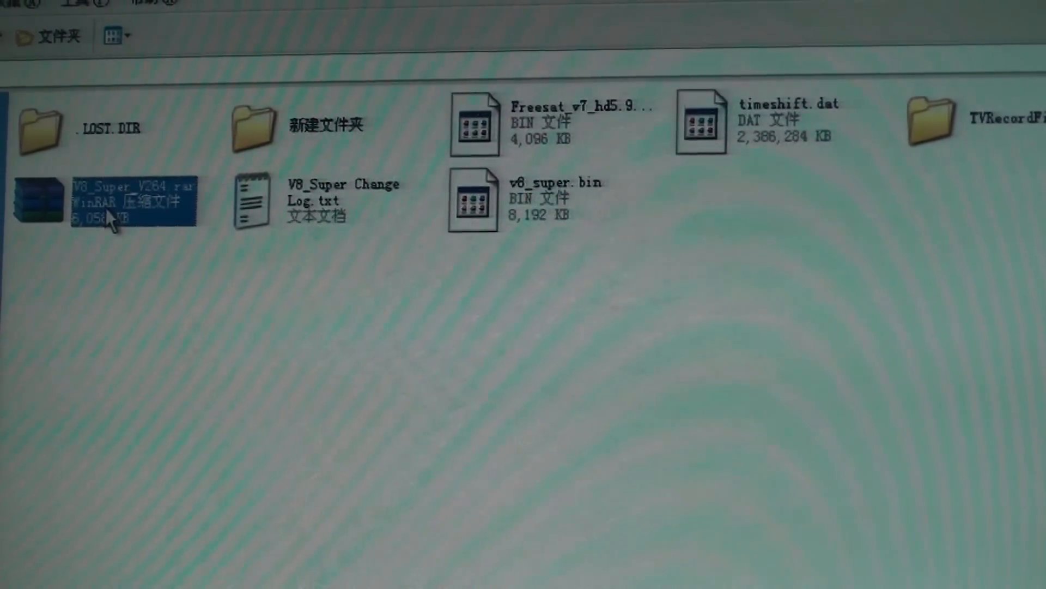
mouse_move(207, 401)
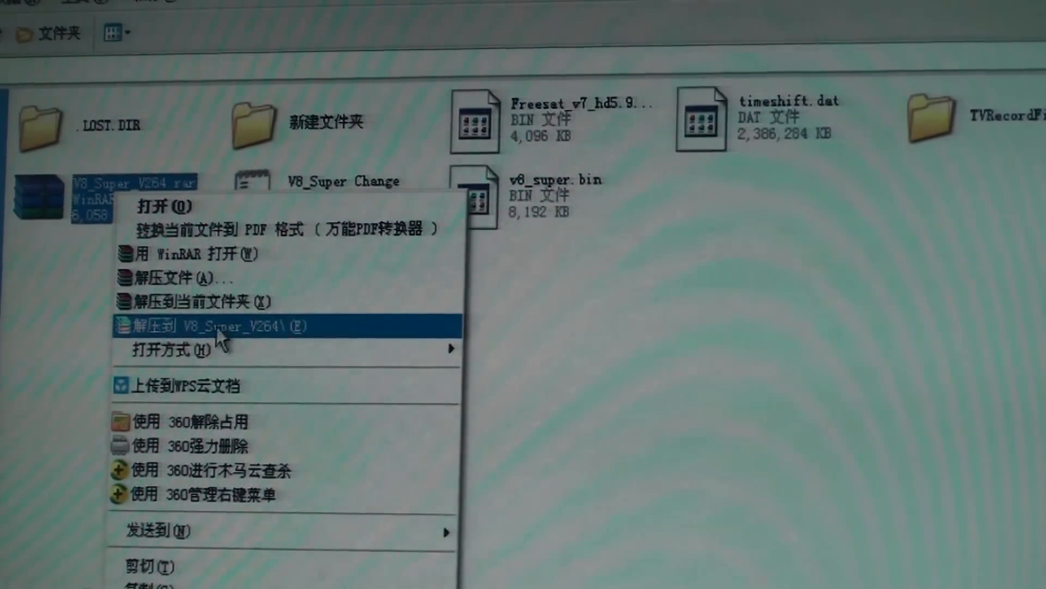
- Extract V8_Super_V264.rar into its own V8_Super_V264 folder and dismiss the progress window
click(221, 325)
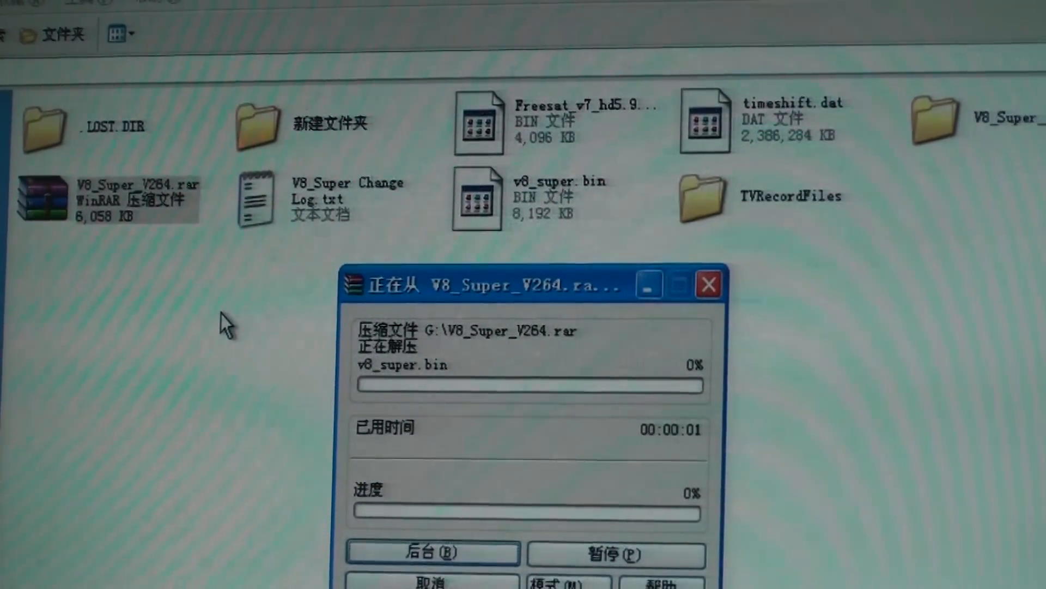
mouse_move(707, 287)
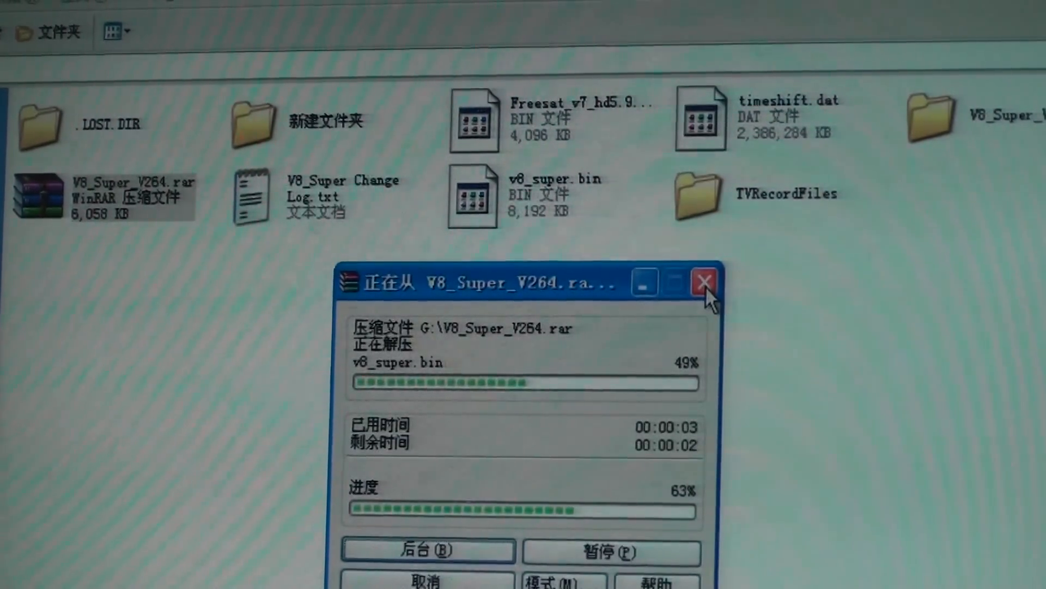
click(705, 280)
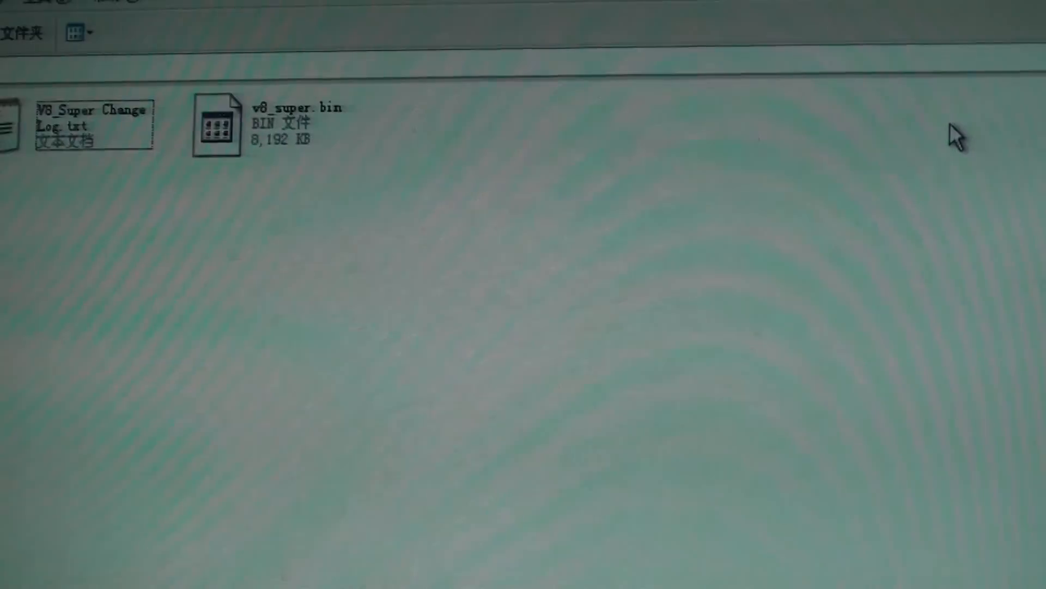
- Extract the archive to the drive root, confirming replacement of the existing v8_super.bin
click(256, 124)
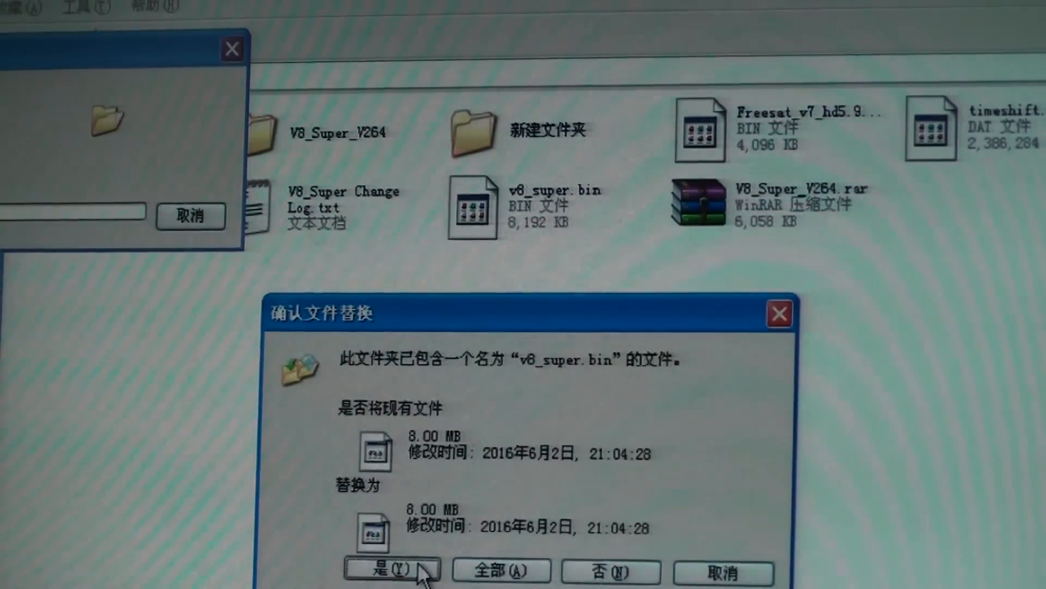
click(392, 569)
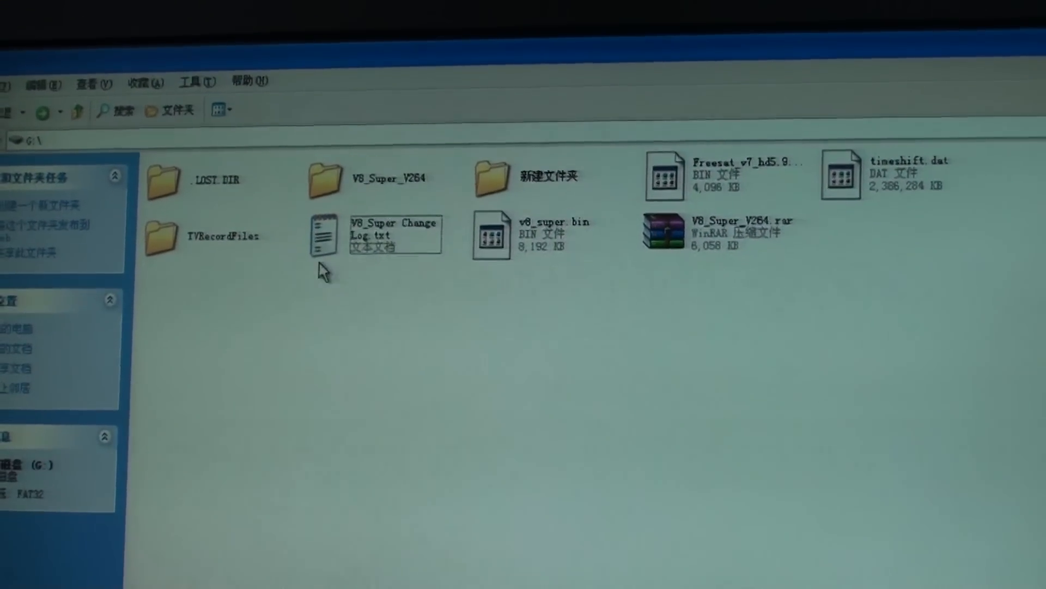
mouse_move(547, 234)
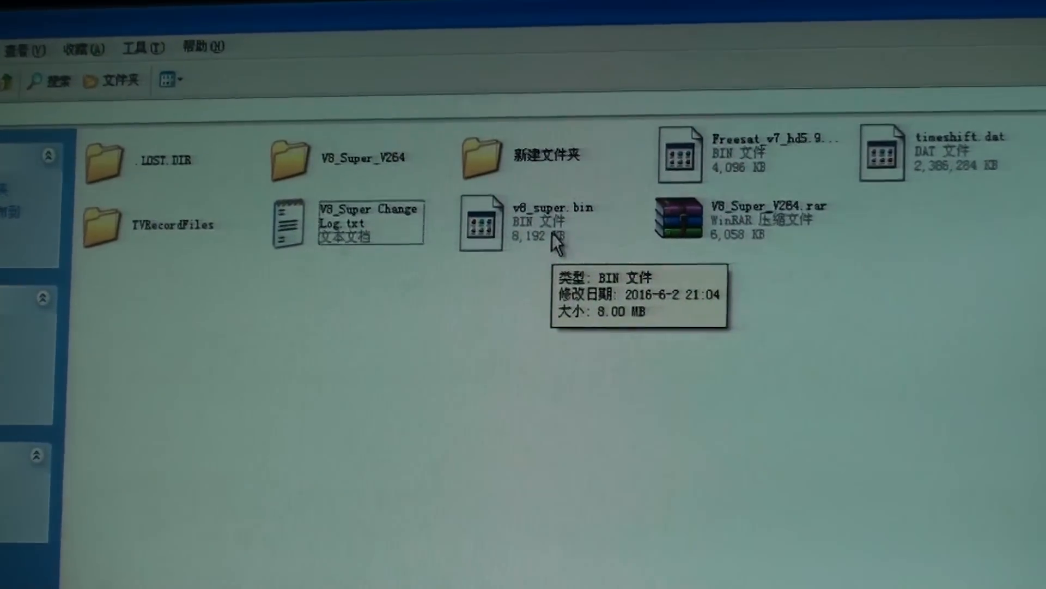
- Rename the v8_super.bin firmware file in the drive root to flash.bin
click(480, 223)
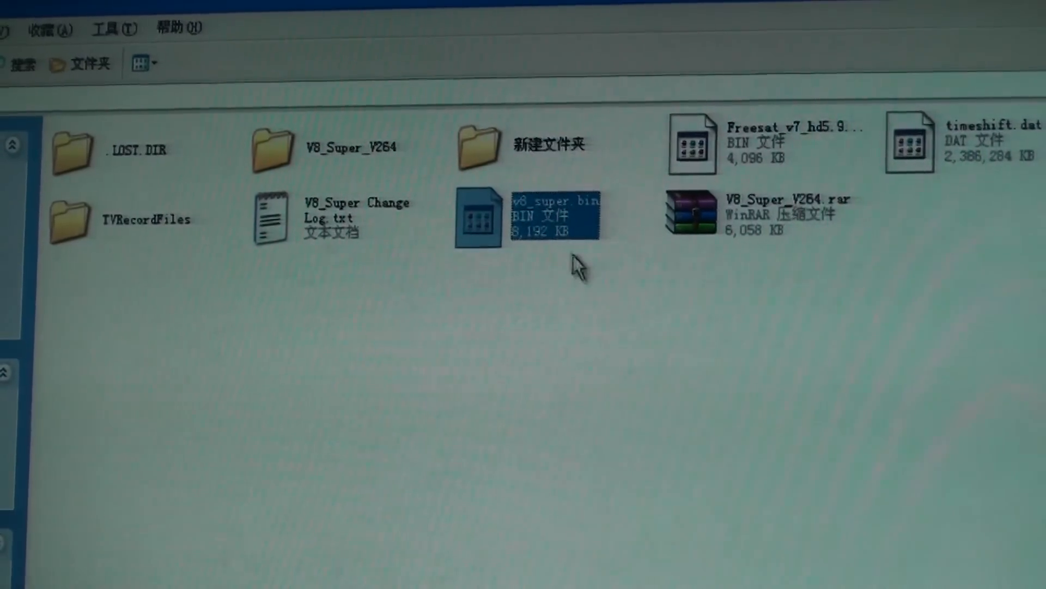
mouse_move(584, 177)
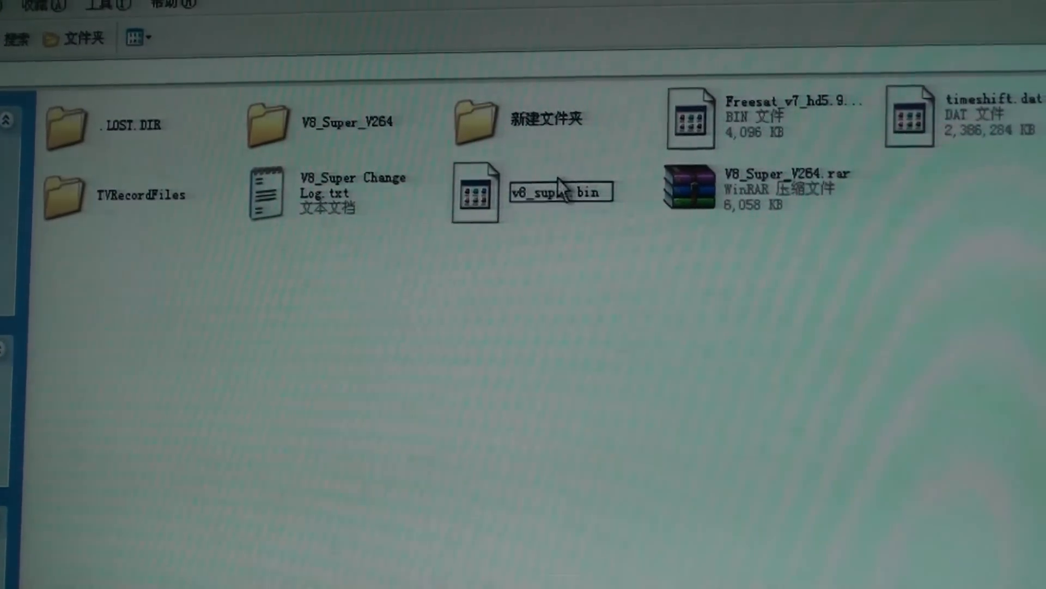
text(.bin)
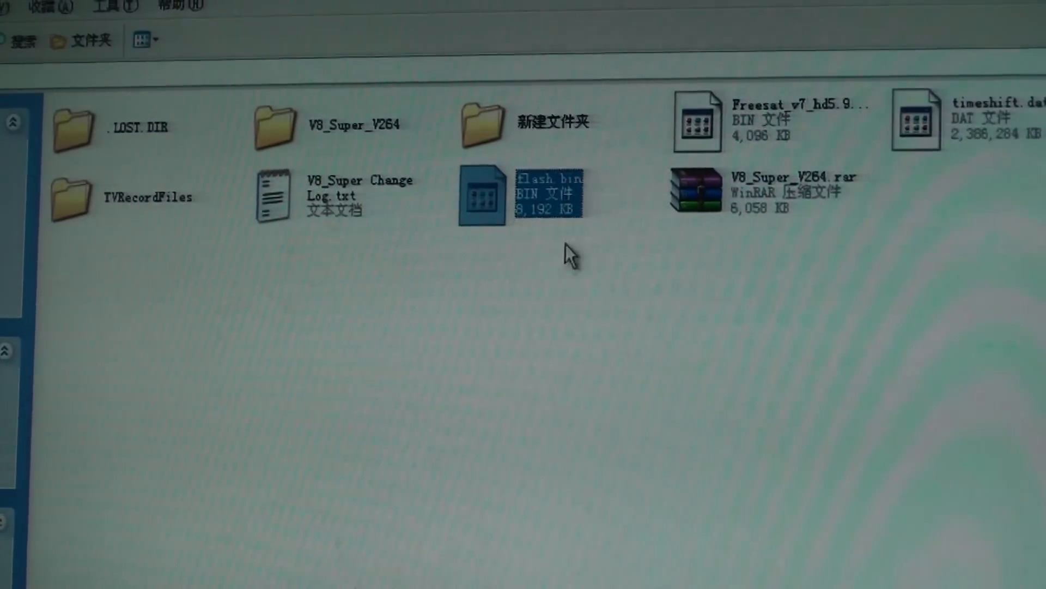
mouse_move(547, 197)
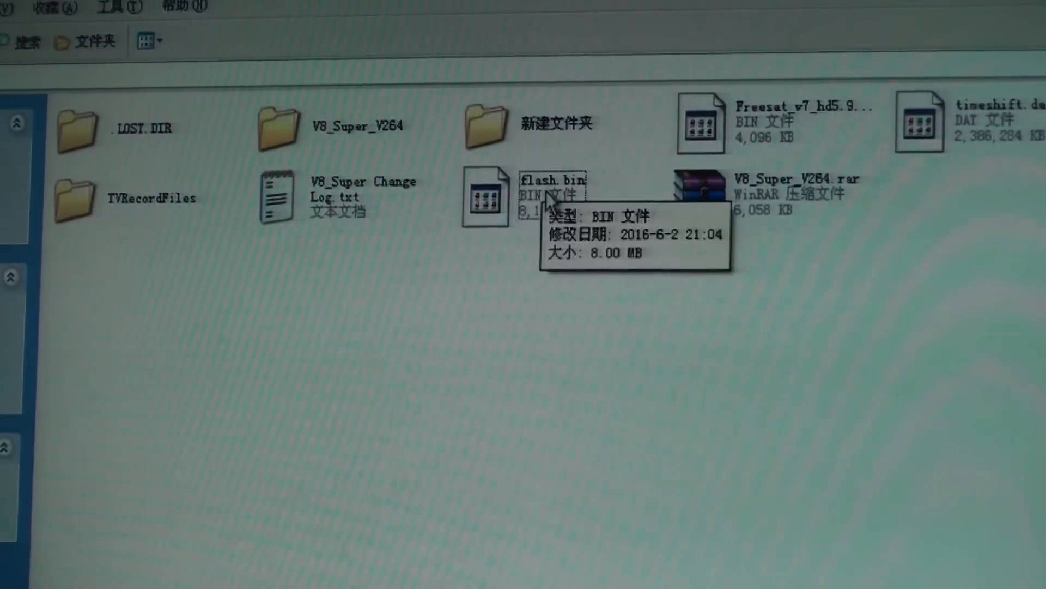
mouse_move(547, 304)
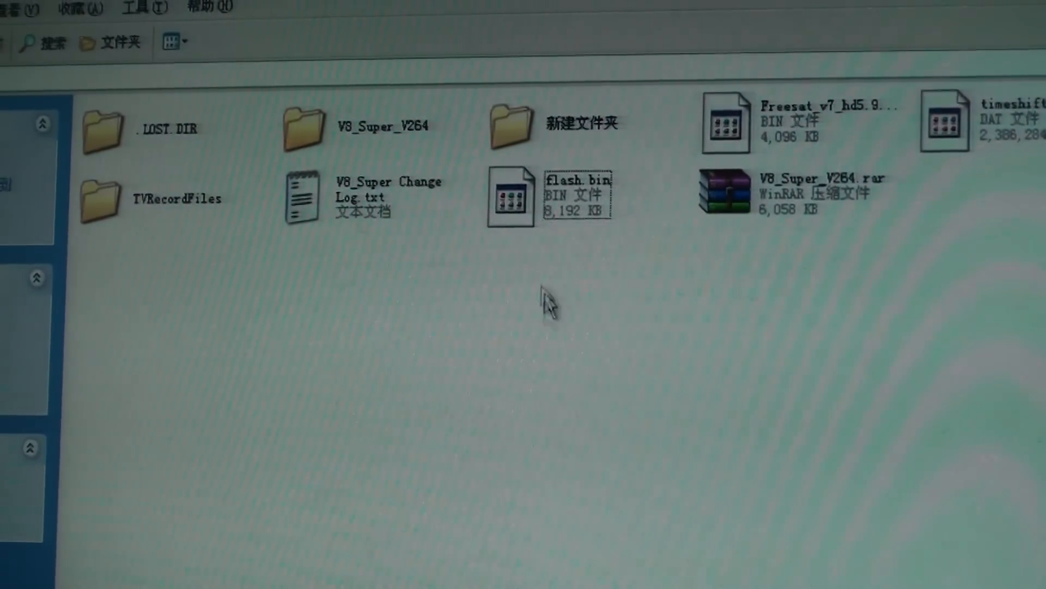